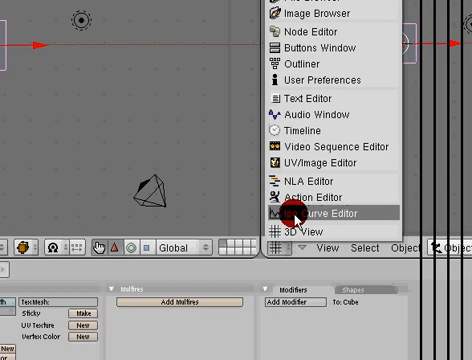
Switch an editor area to the Ipo Curve Editor
{"action": "left_click", "coordinate": [327, 213]}
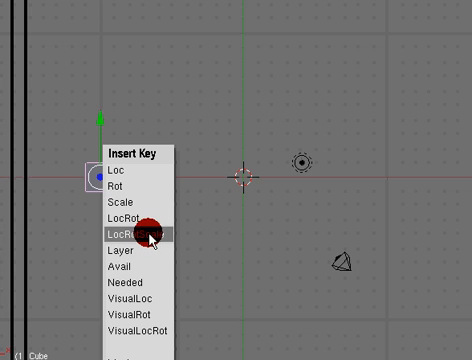
Insert LocRotScale keyframes on the cube at several positions, including frame 61
{"action": "left_click", "coordinate": [133, 231]}
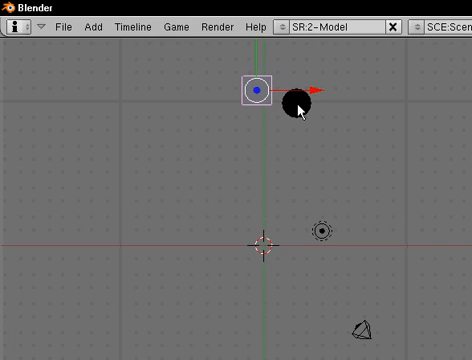
{"action": "key", "text": "i"}
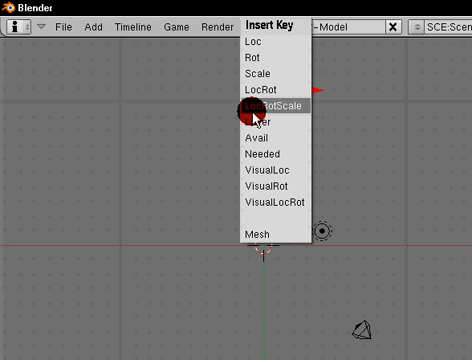
{"action": "left_click", "coordinate": [267, 105]}
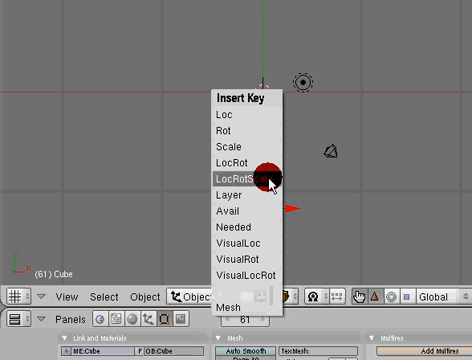
{"action": "left_click", "coordinate": [238, 176]}
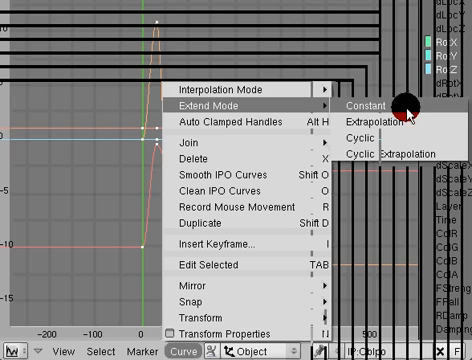
{"action": "mouse_move", "coordinate": [400, 154]}
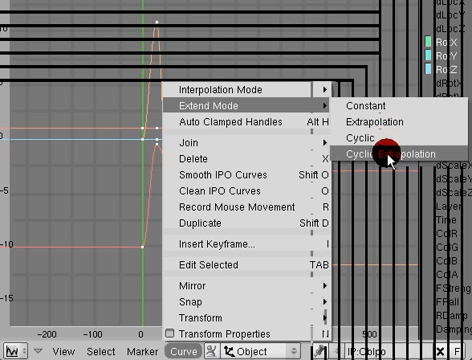
{"action": "mouse_move", "coordinate": [385, 136]}
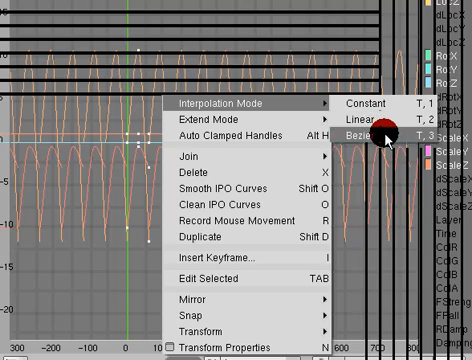
Make the cube's scale curves cyclic with constant interpolation
{"action": "left_click", "coordinate": [373, 131]}
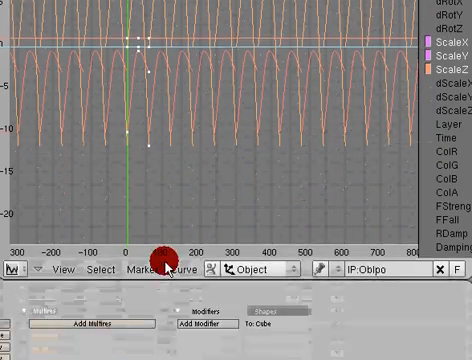
{"action": "left_click", "coordinate": [182, 268]}
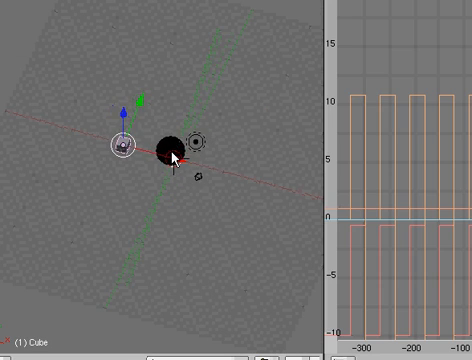
Drag the camera across the 3D view to place it near the cube
{"action": "left_click_drag", "start_coordinate": [175, 150], "coordinate": [325, 150]}
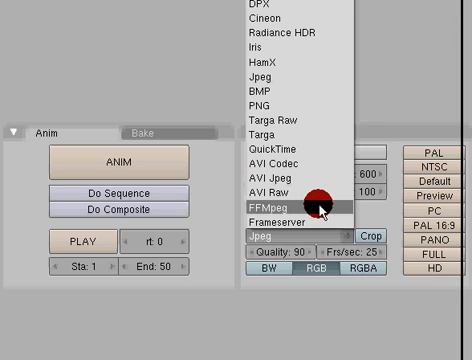
{"action": "mouse_move", "coordinate": [290, 160]}
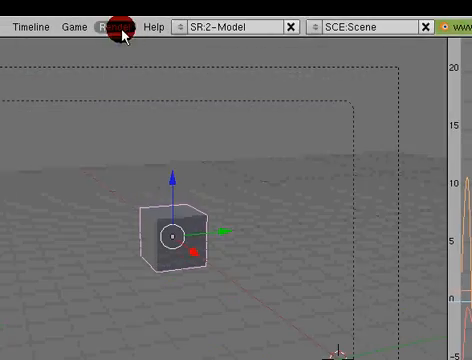
Browse the rendered fluidsurface_final output files from the Render menu
{"action": "left_click", "coordinate": [113, 27]}
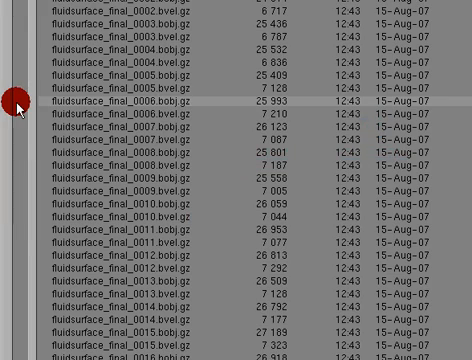
{"action": "scroll", "scroll_direction": "down", "scroll_amount": 3}
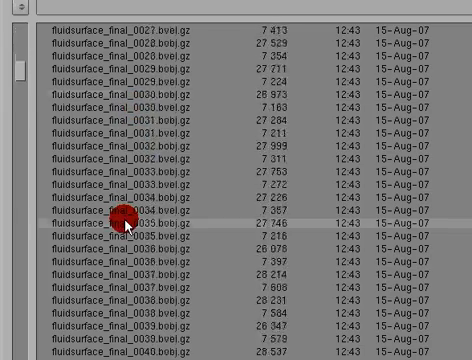
{"action": "scroll", "scroll_direction": "up", "scroll_amount": 3}
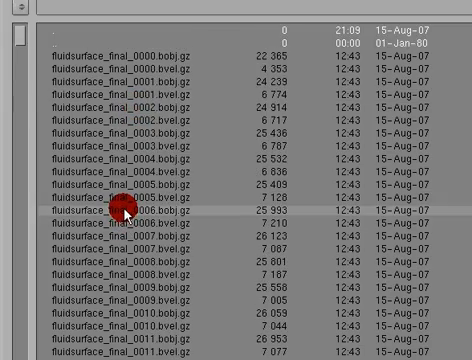